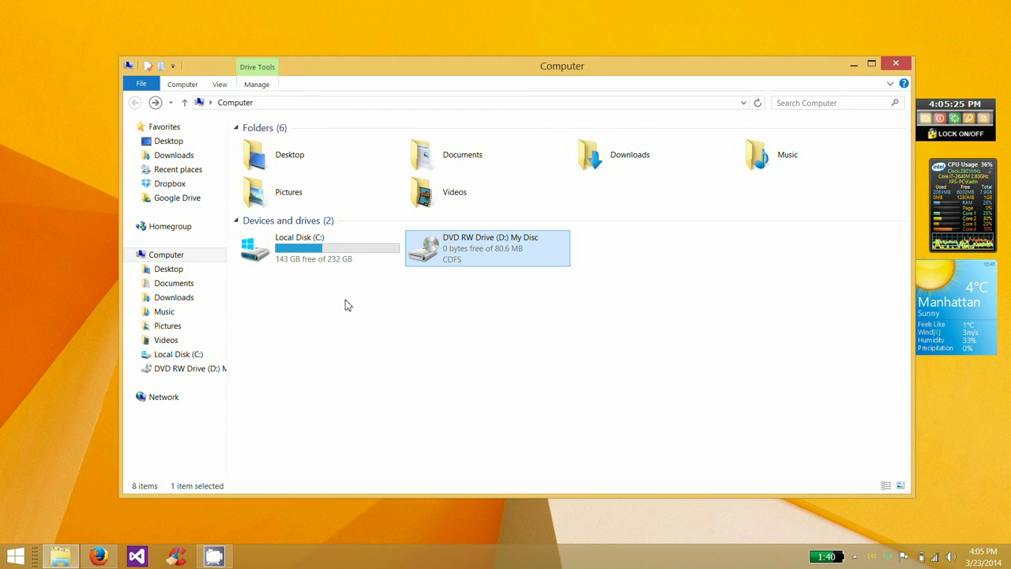
pyautogui.moveTo(482, 244)
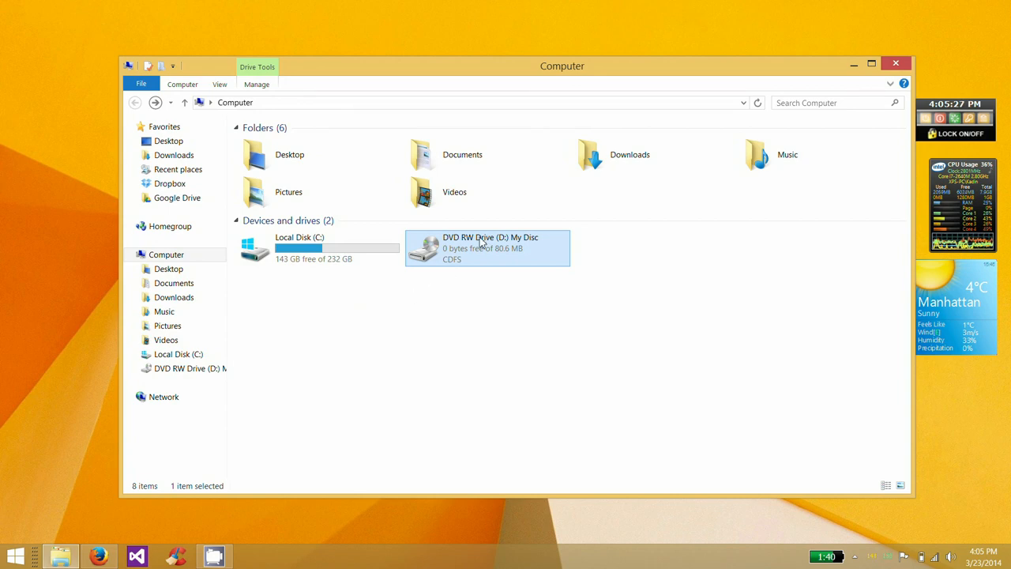
pyautogui.moveTo(466, 259)
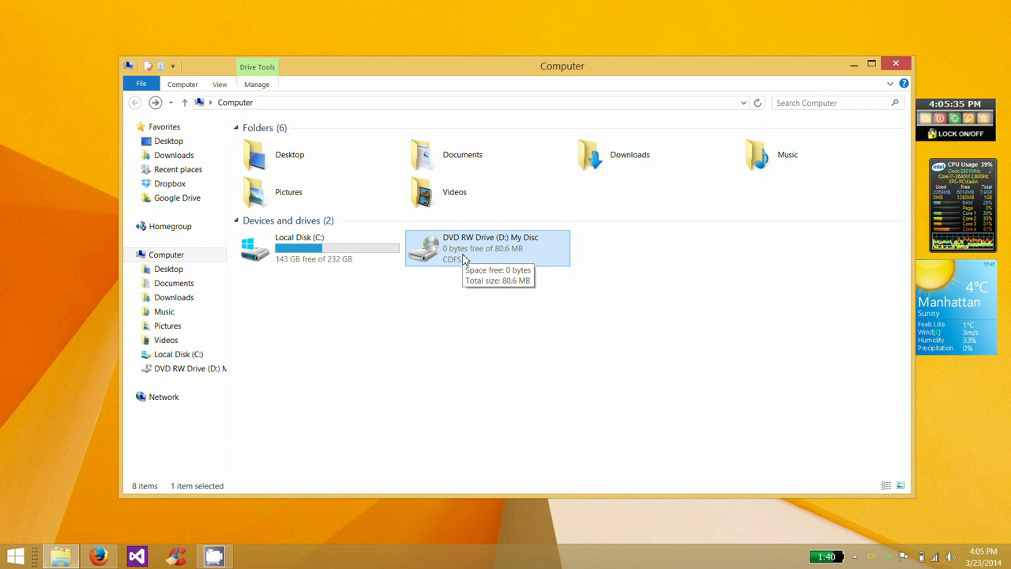
pyautogui.moveTo(429, 221)
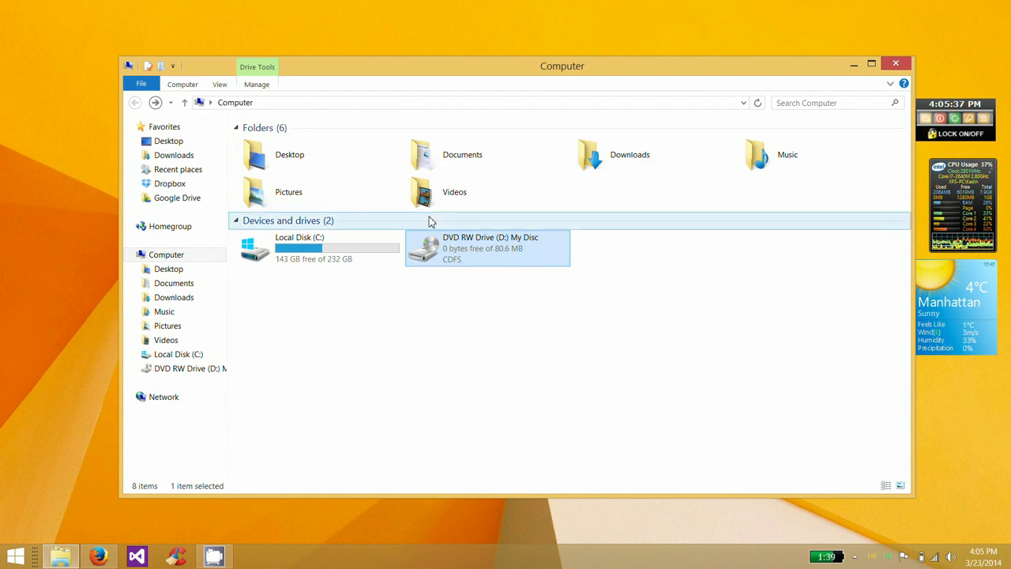
# Bring ReadMe.htm to the front in Firefox and read through the driver setup steps
pyautogui.click(98, 556)
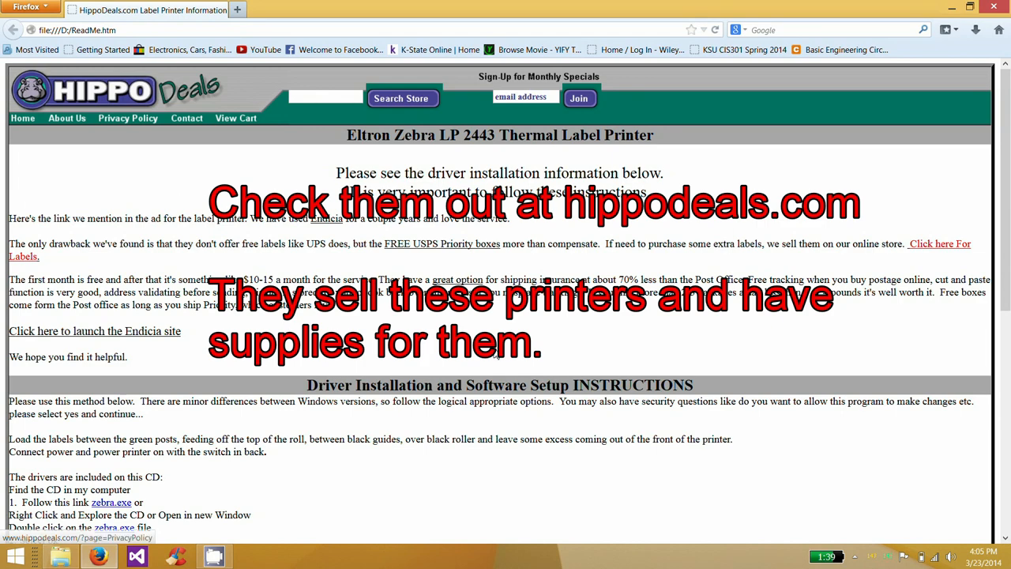
pyautogui.scroll(-3)
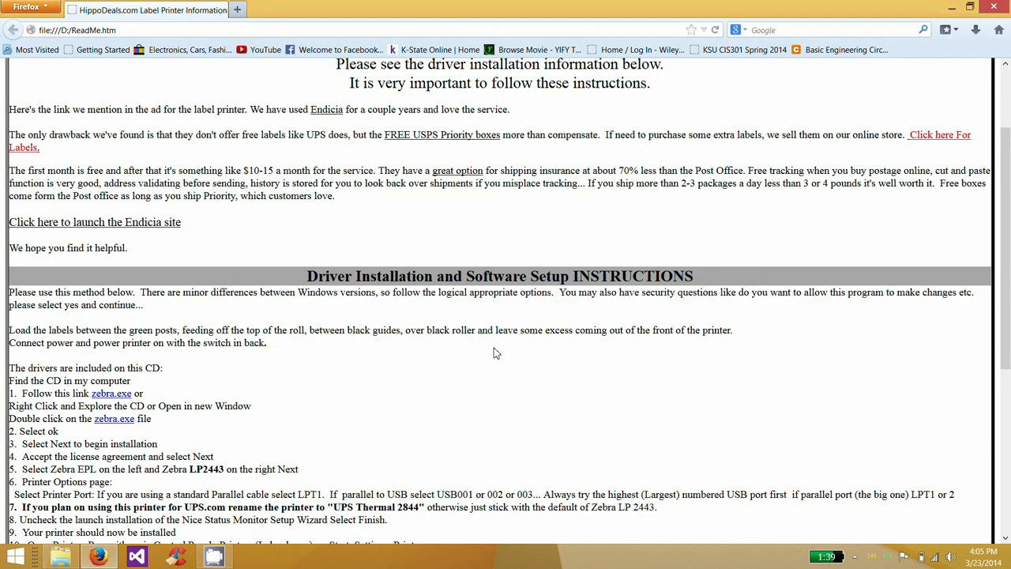
pyautogui.scroll(3)
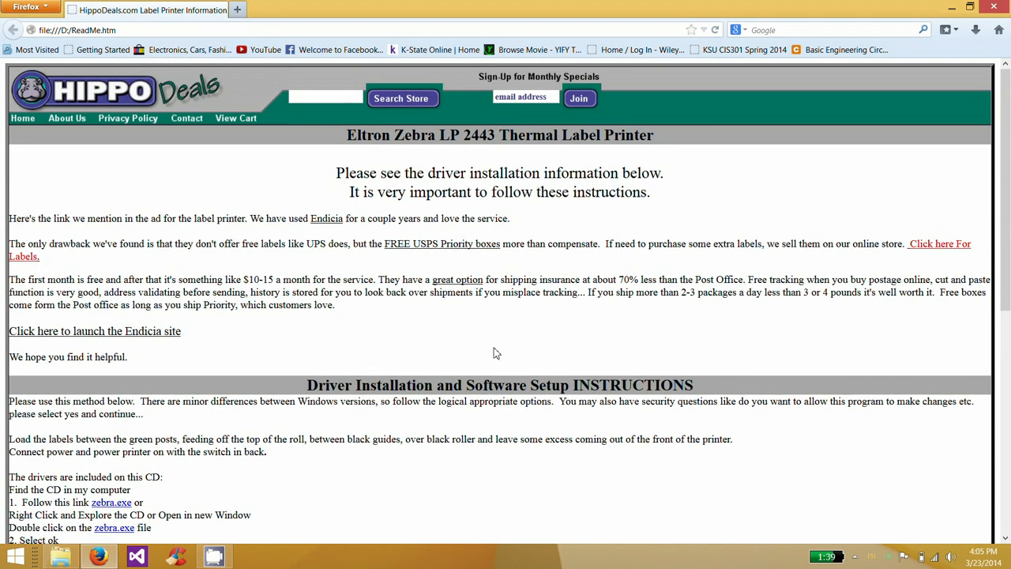
pyautogui.scroll(-3)
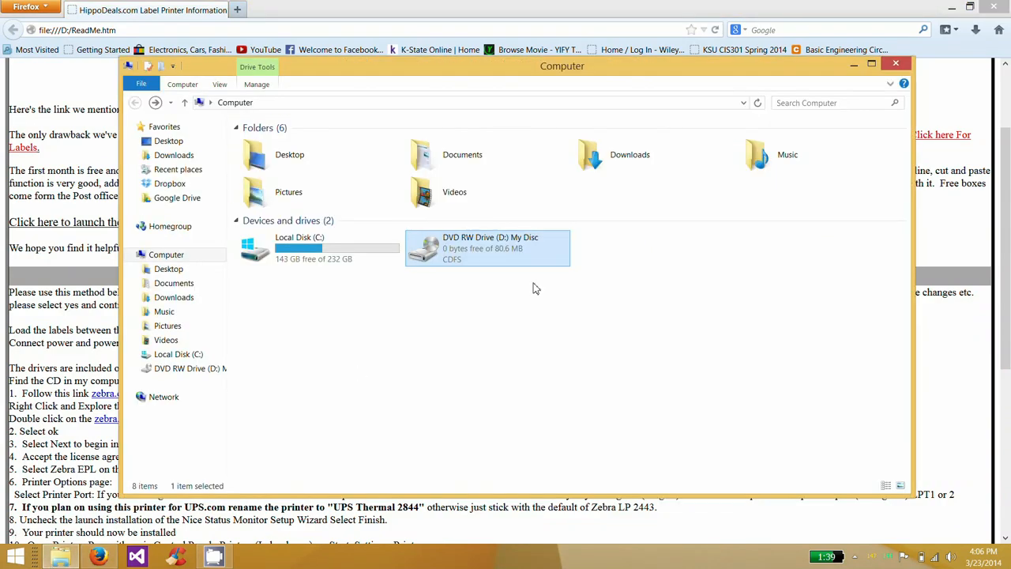
# Open DVD RW Drive (D:) in a new window to list zebra.exe, UPSactivex.exe and ReadMe.htm
pyautogui.rightClick(486, 248)
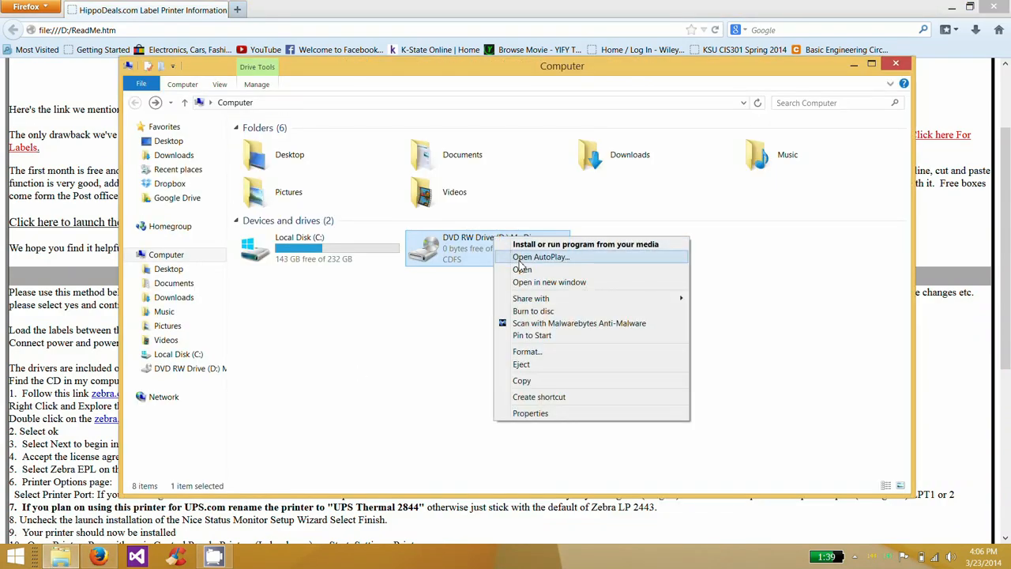
pyautogui.click(522, 269)
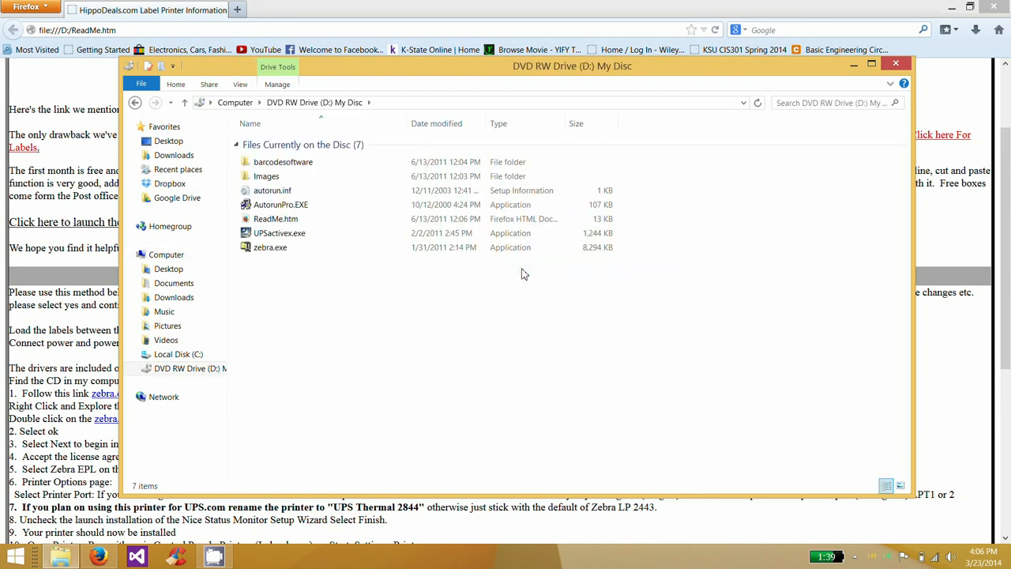
pyautogui.moveTo(275, 218)
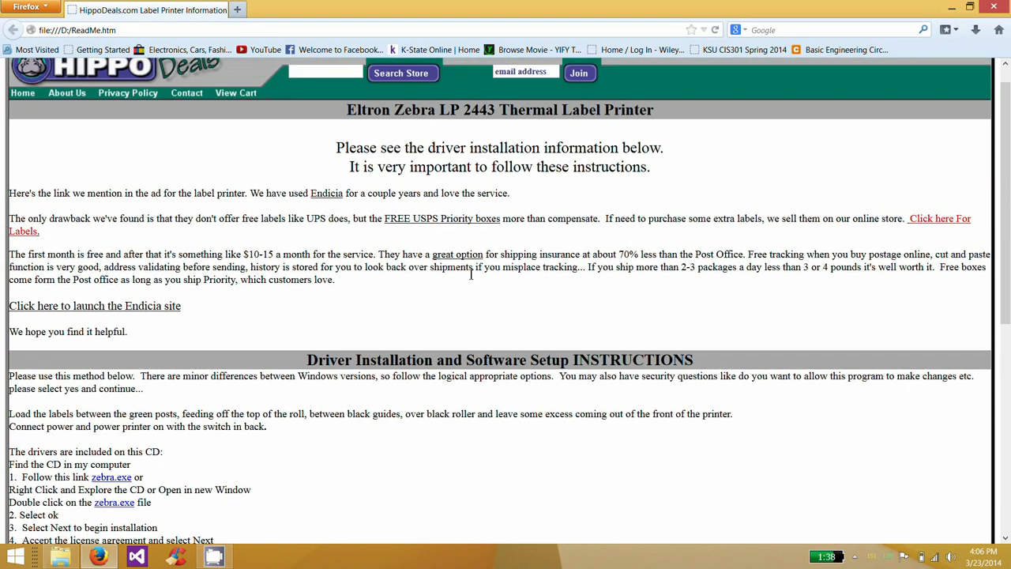
# Scroll the ReadMe down to the Driver Installation and Software Setup instructions
pyautogui.scroll(-3)
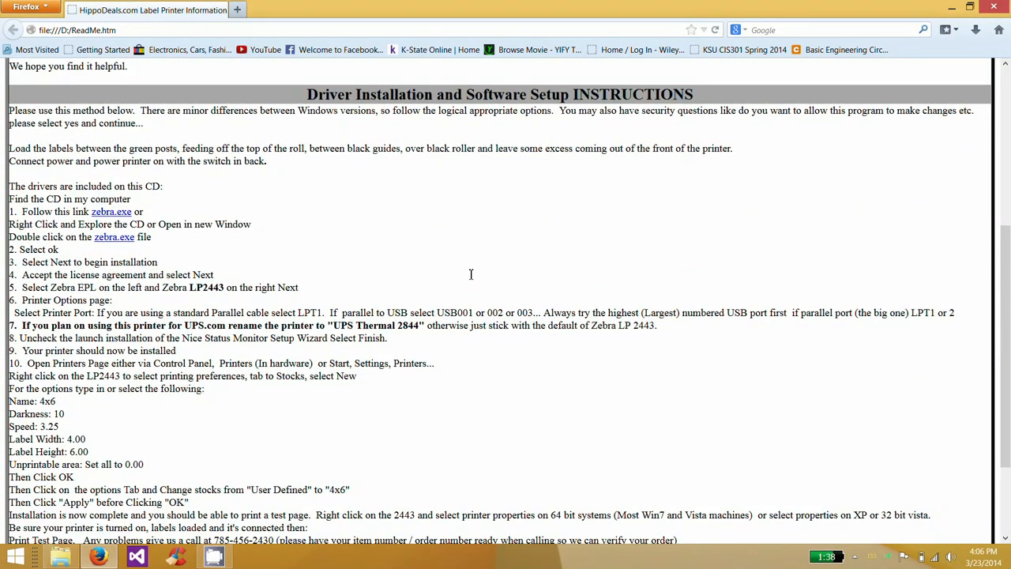
pyautogui.scroll(-3)
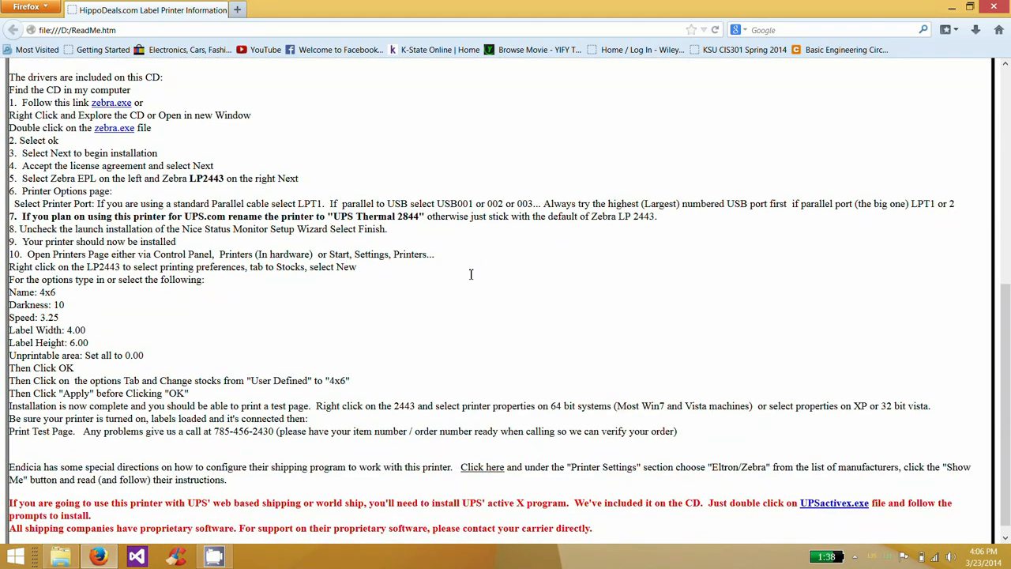
pyautogui.moveTo(183, 218)
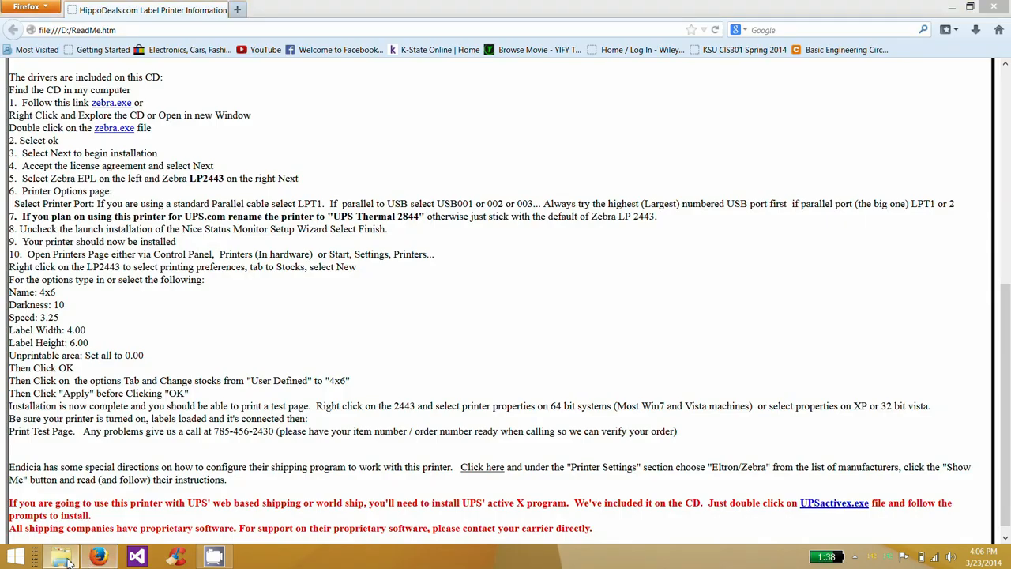
# Run zebra.exe from the disc and dismiss the NiceDriver supported printers notice
pyautogui.click(60, 556)
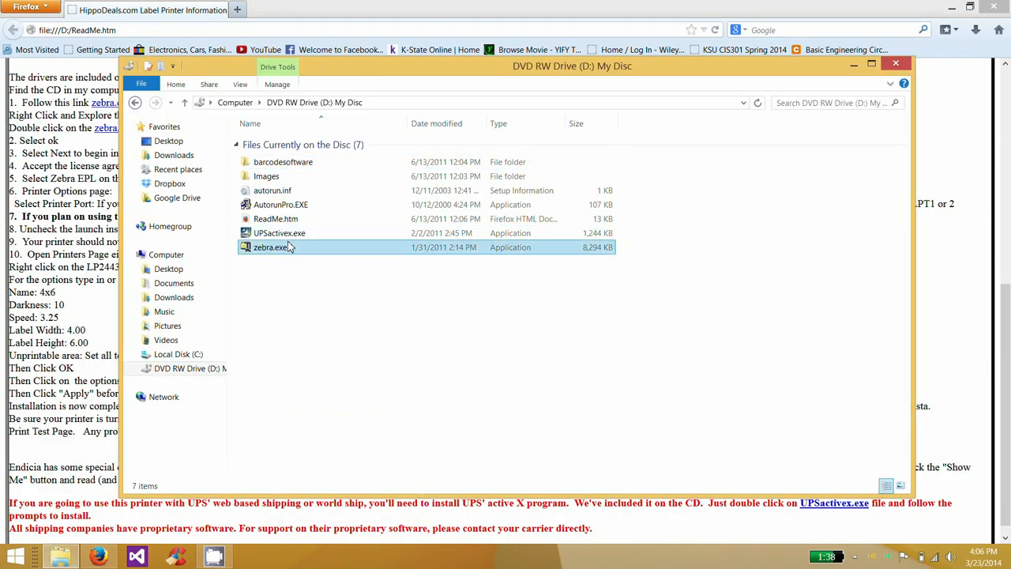
pyautogui.click(271, 247)
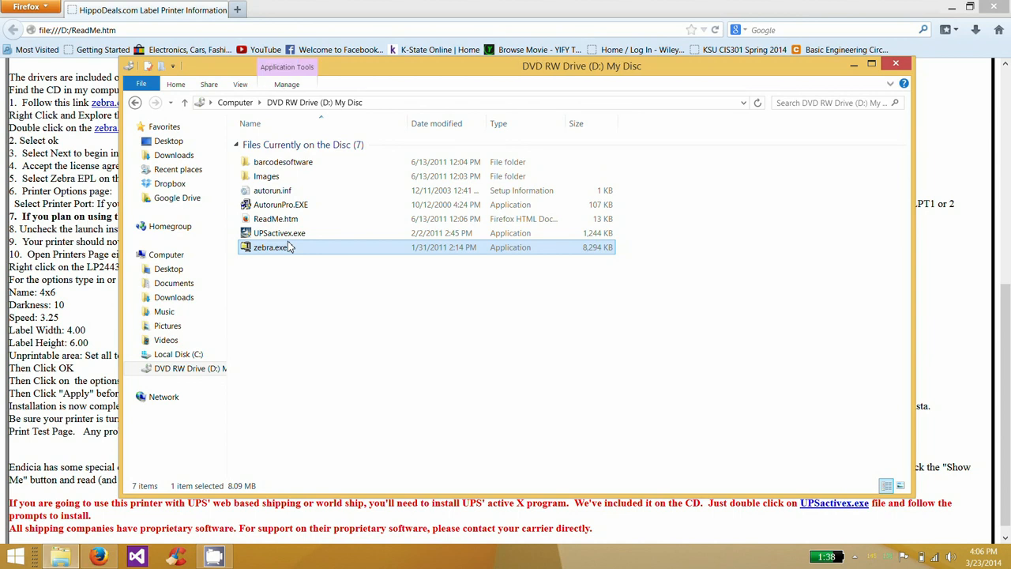
pyautogui.doubleClick(272, 247)
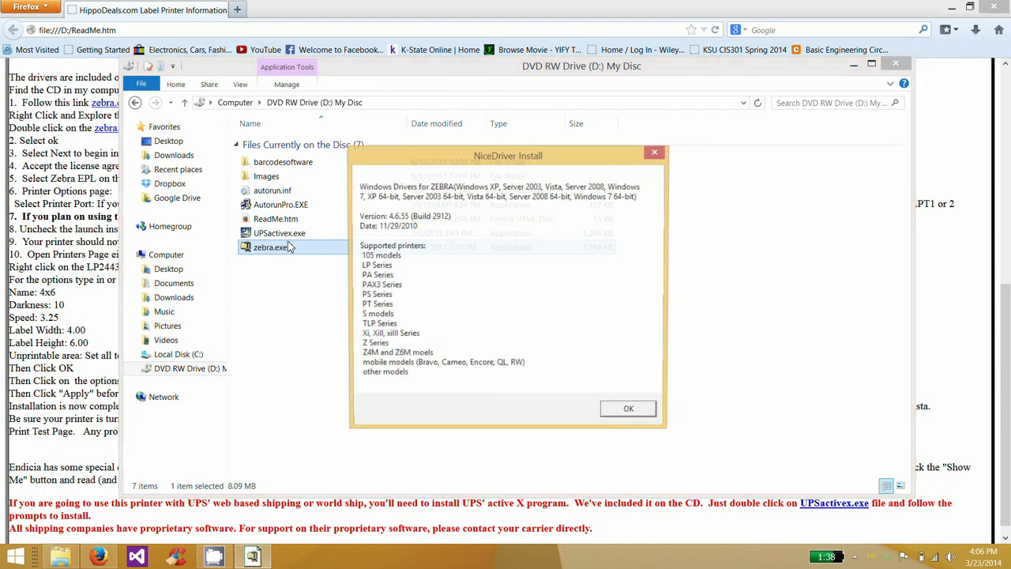
pyautogui.moveTo(630, 412)
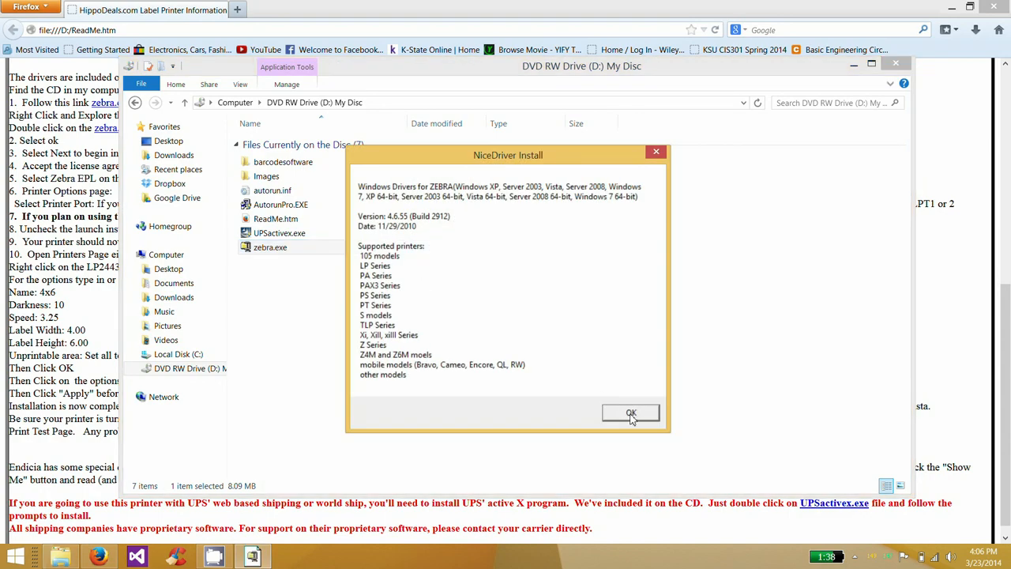
pyautogui.click(630, 412)
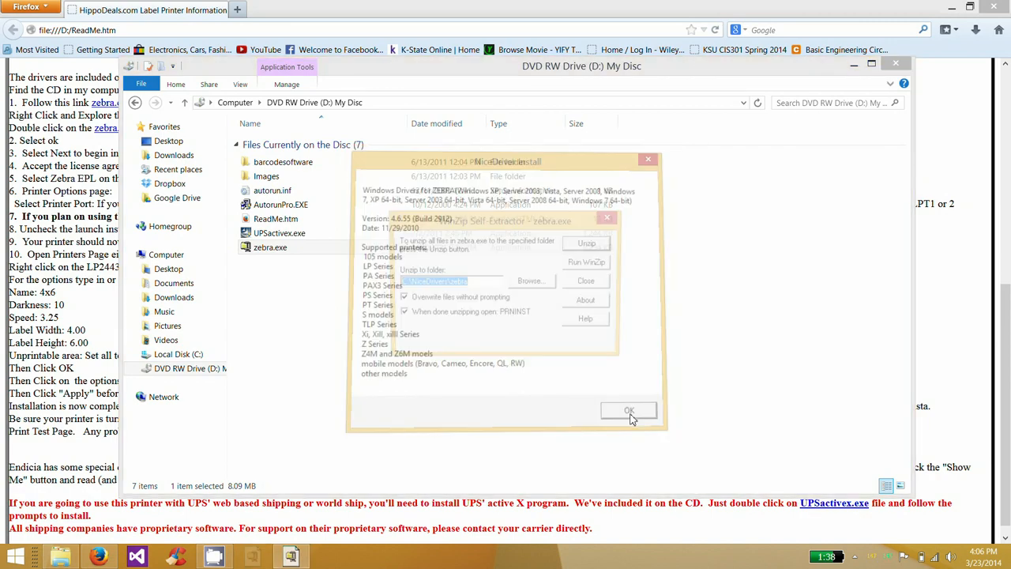
pyautogui.click(628, 411)
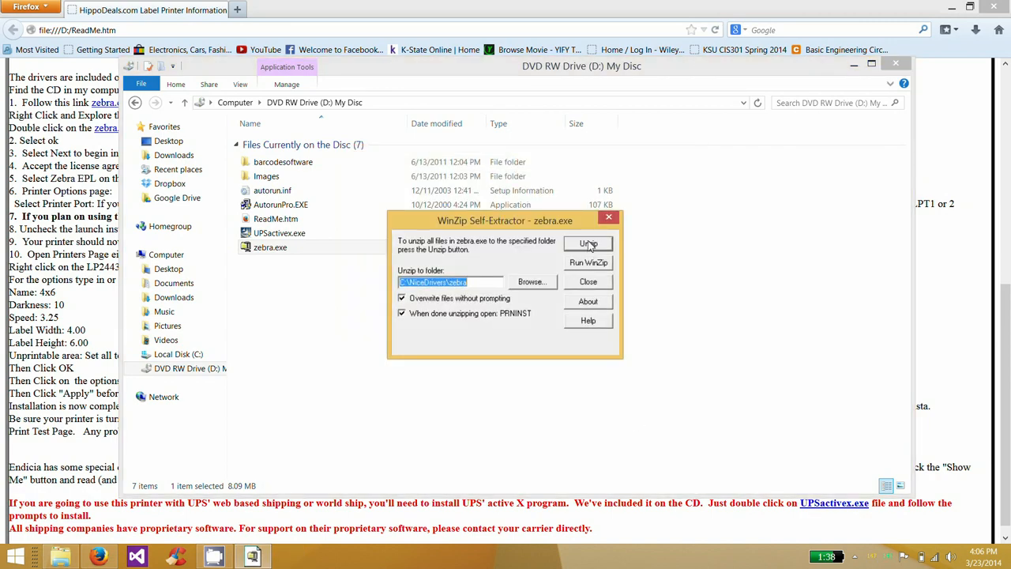
# Unzip the driver files with the WinZip Self-Extractor and acknowledge the success message
pyautogui.click(587, 243)
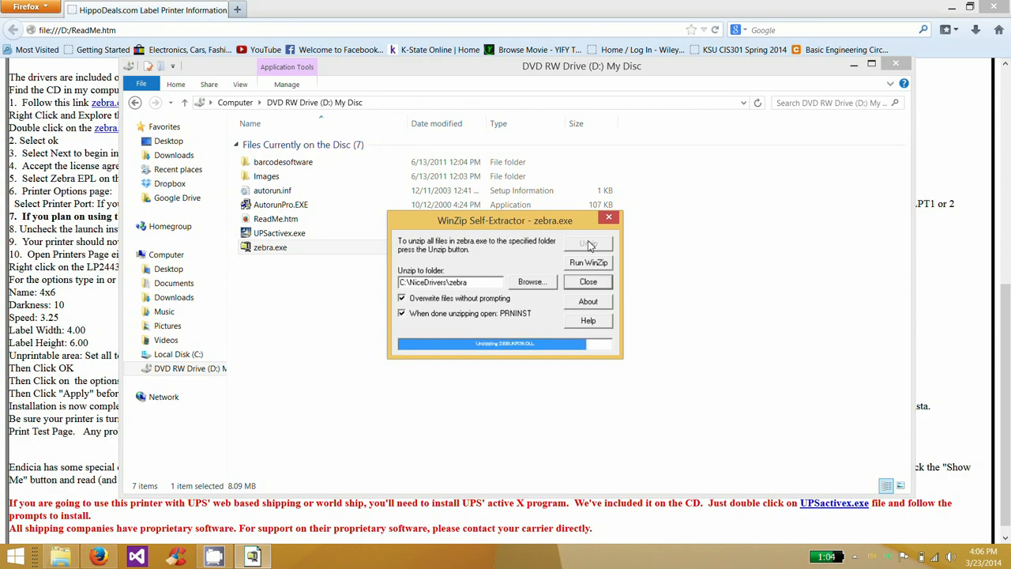
pyautogui.click(588, 243)
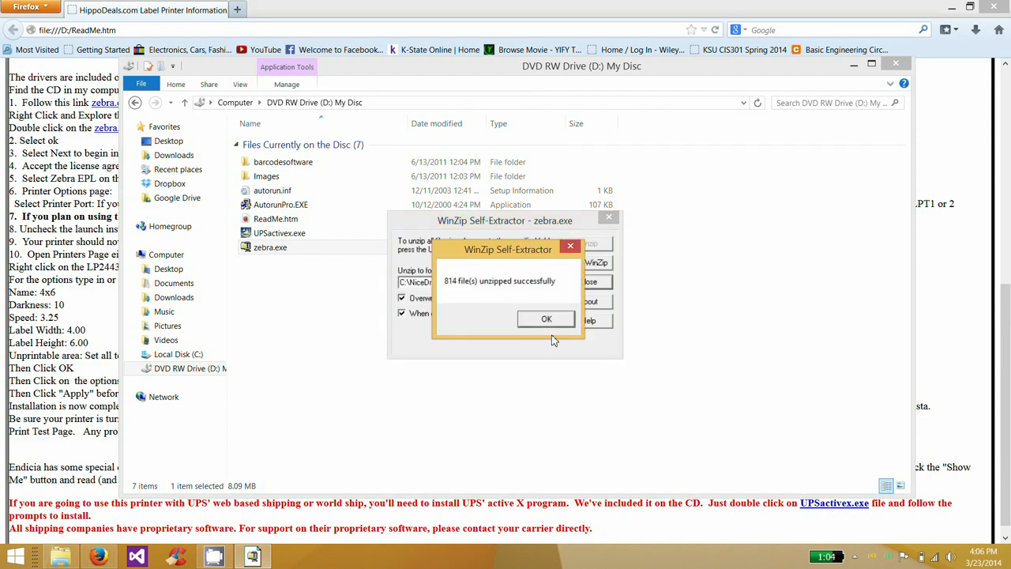
pyautogui.click(547, 319)
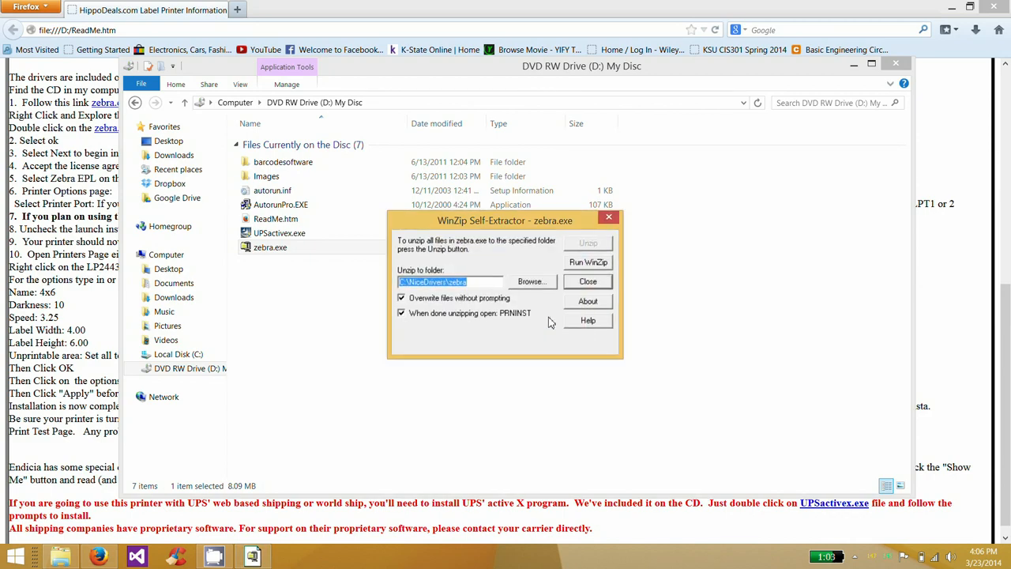
# Pass the NiceDriver welcome page and accept the license agreement to reach printer selection
pyautogui.click(588, 262)
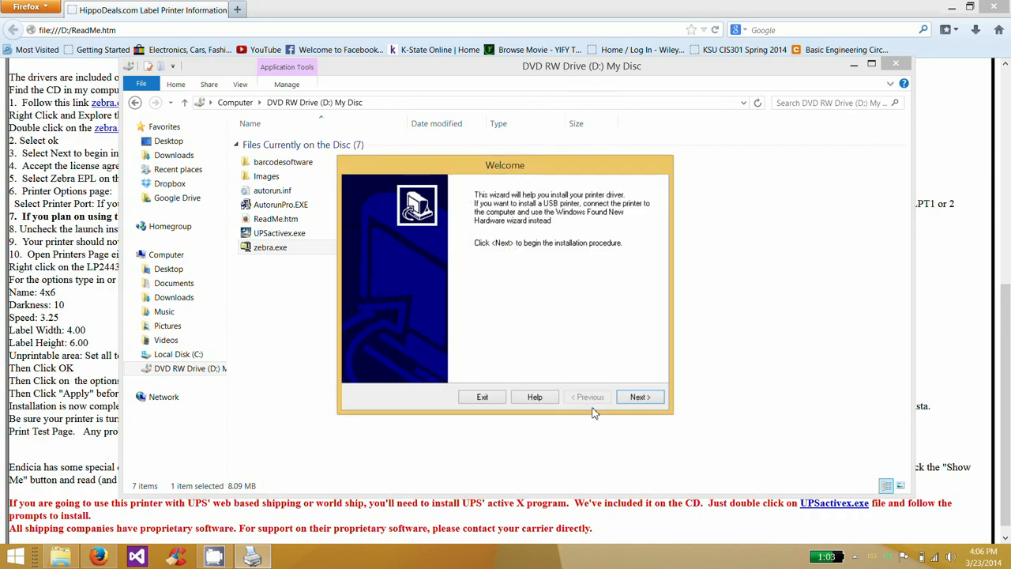
pyautogui.click(638, 397)
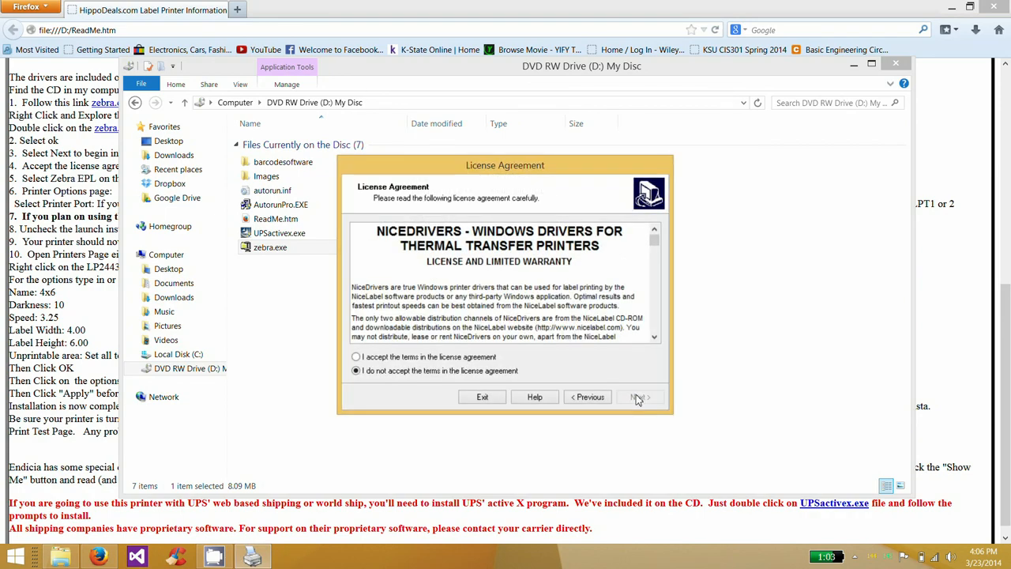
pyautogui.click(357, 357)
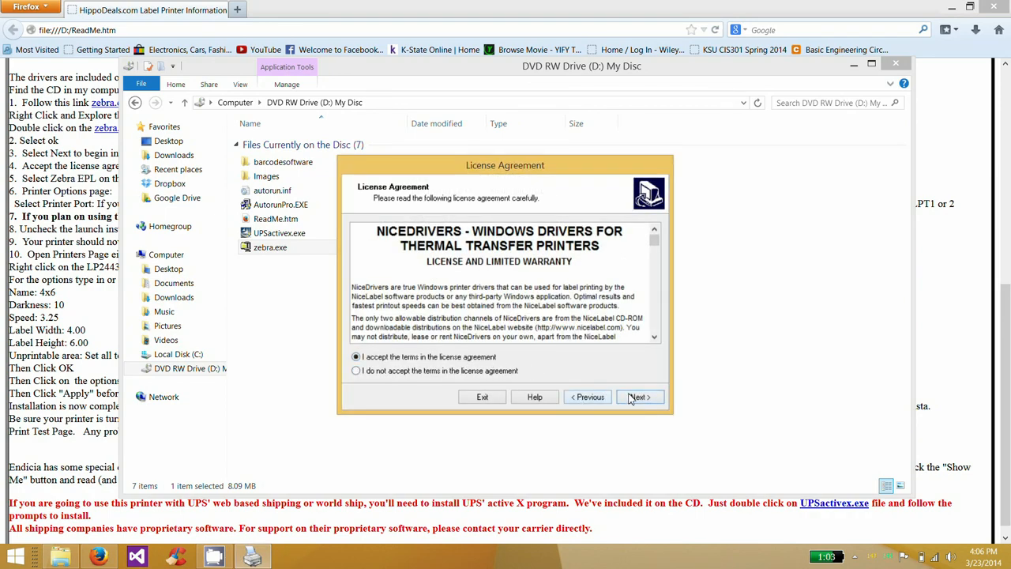
pyautogui.click(639, 396)
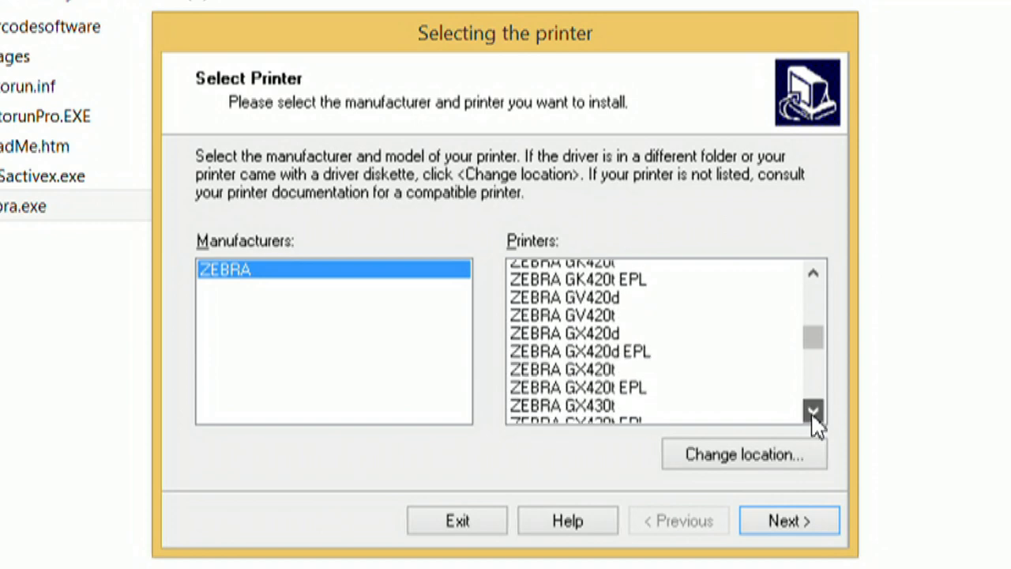
# Choose ZEBRA LP 2443 as the model and update its existing printer driver
pyautogui.click(812, 411)
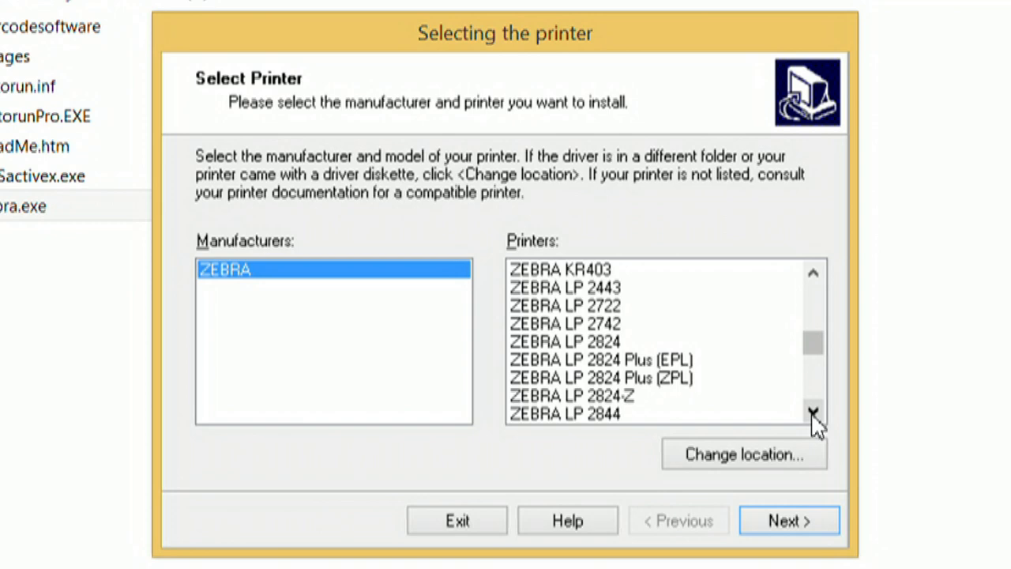
pyautogui.click(564, 288)
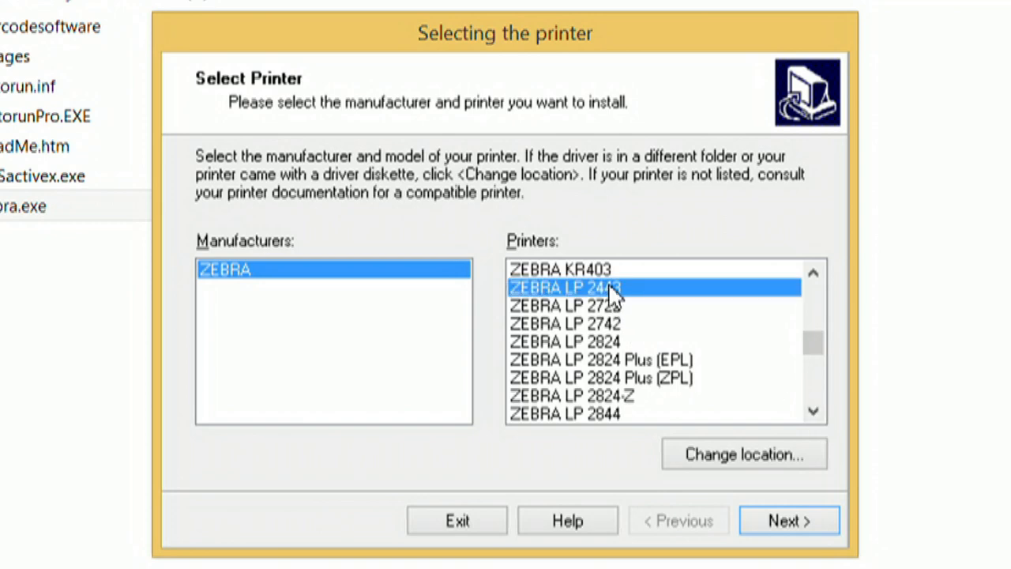
pyautogui.moveTo(714, 355)
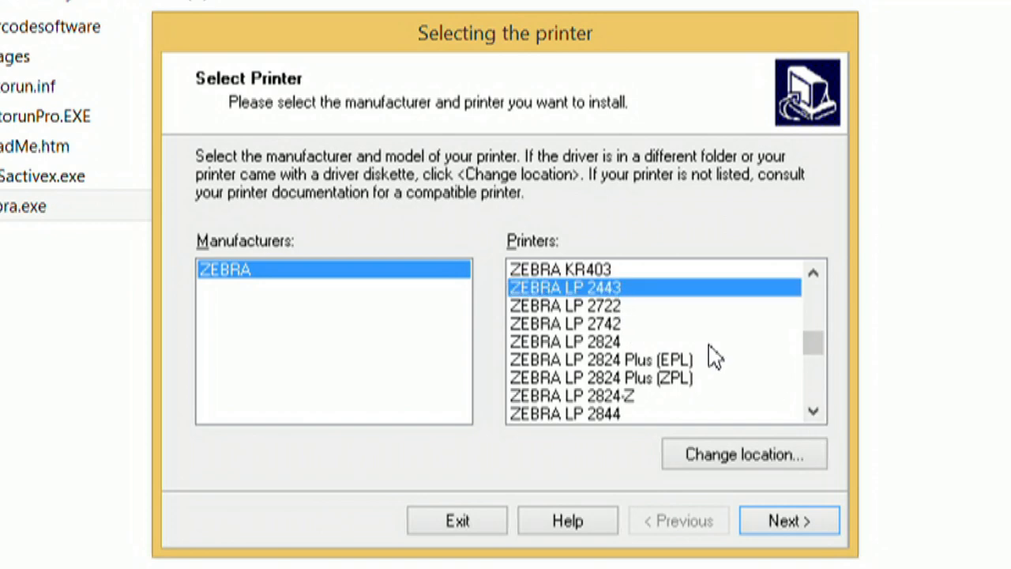
pyautogui.moveTo(617, 430)
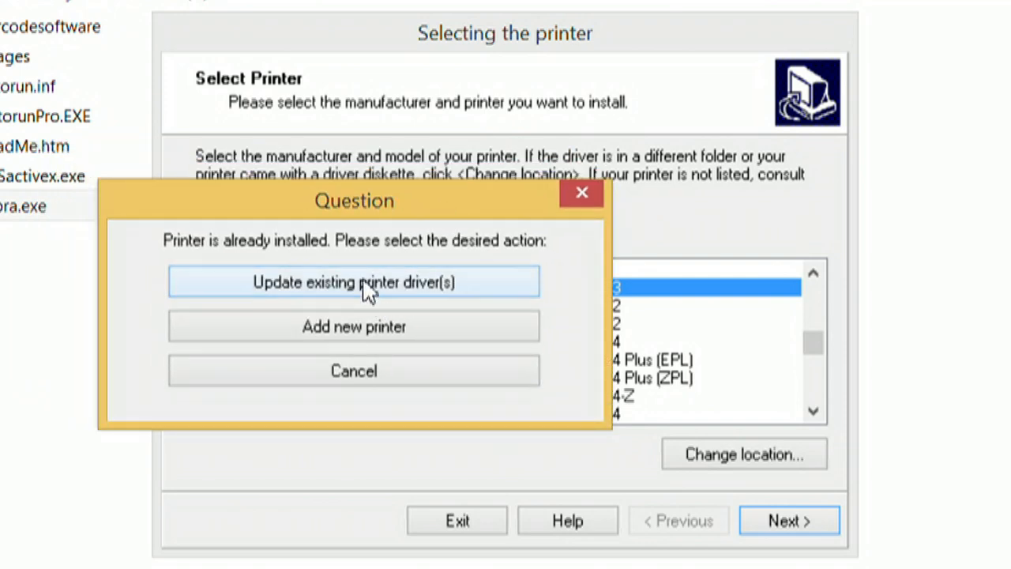
pyautogui.click(354, 281)
pyautogui.write('devices')
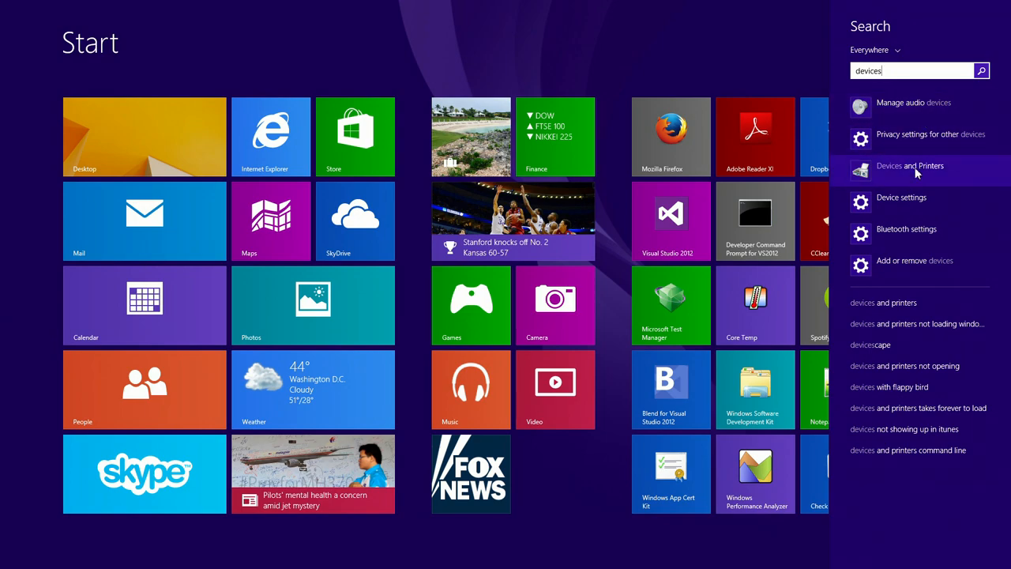
# Open Devices and Printers from the Start search results for 'devices'
pyautogui.click(910, 166)
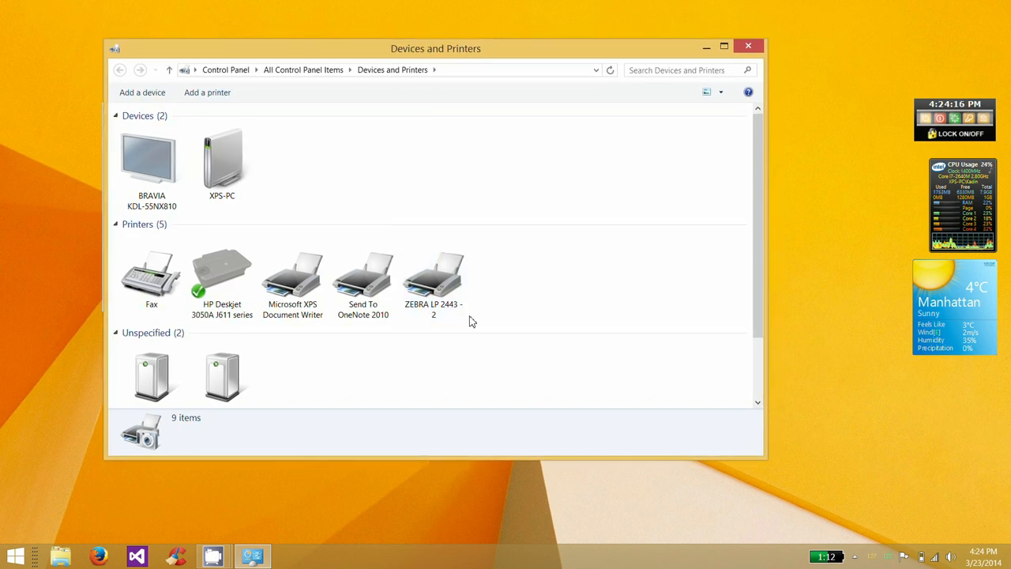
pyautogui.rightClick(433, 277)
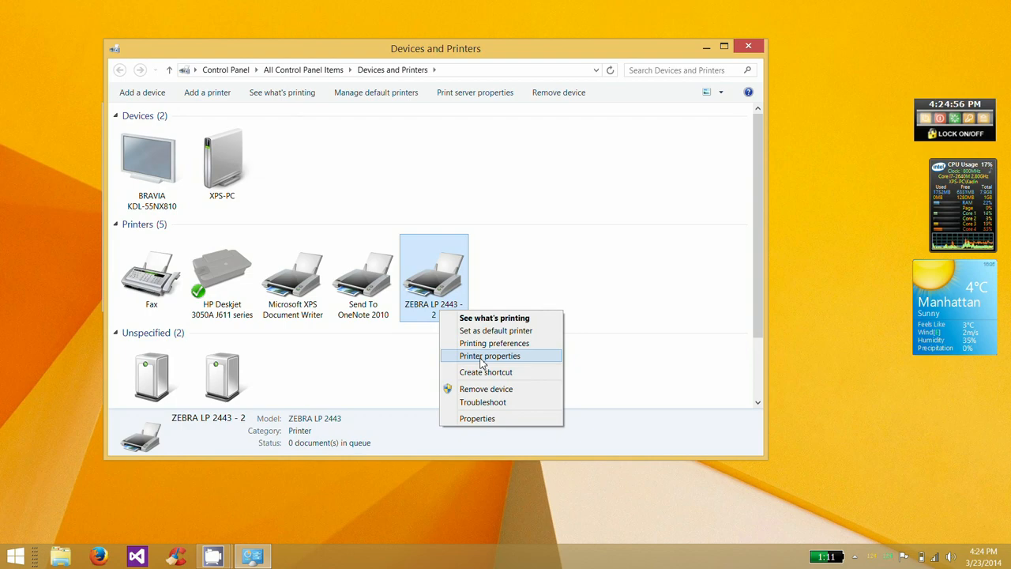
pyautogui.moveTo(486, 310)
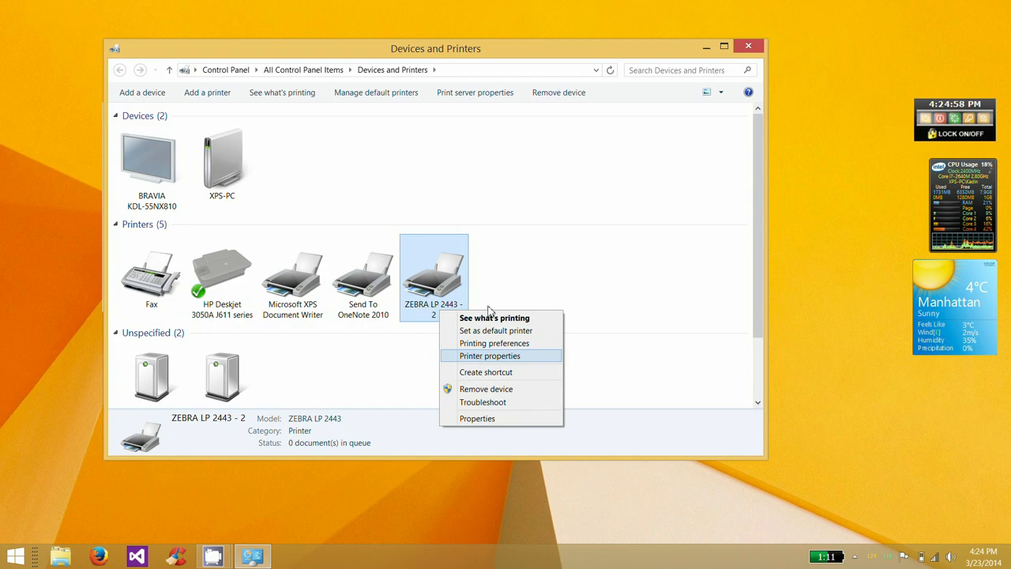
pyautogui.moveTo(493, 285)
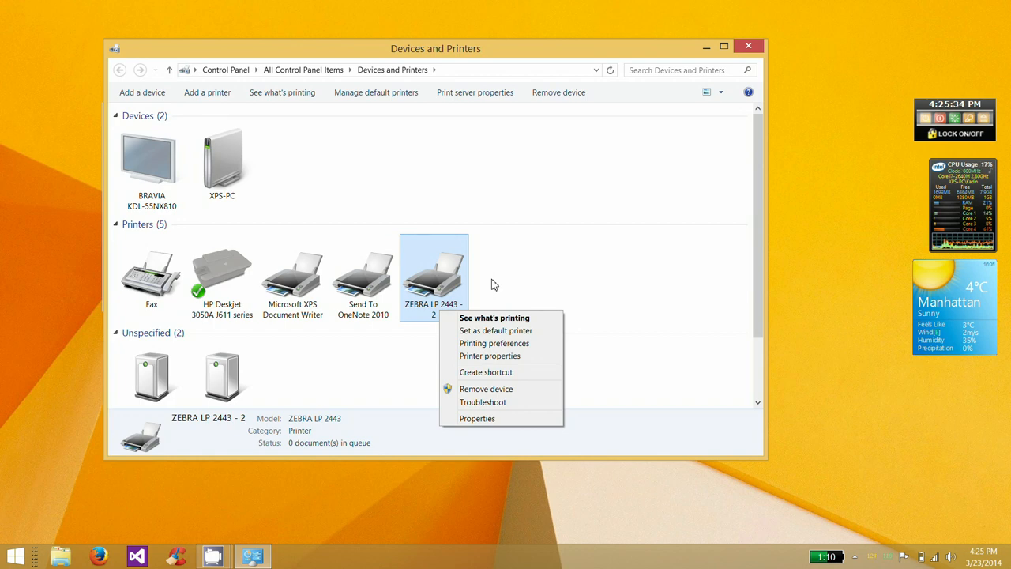
pyautogui.moveTo(520, 268)
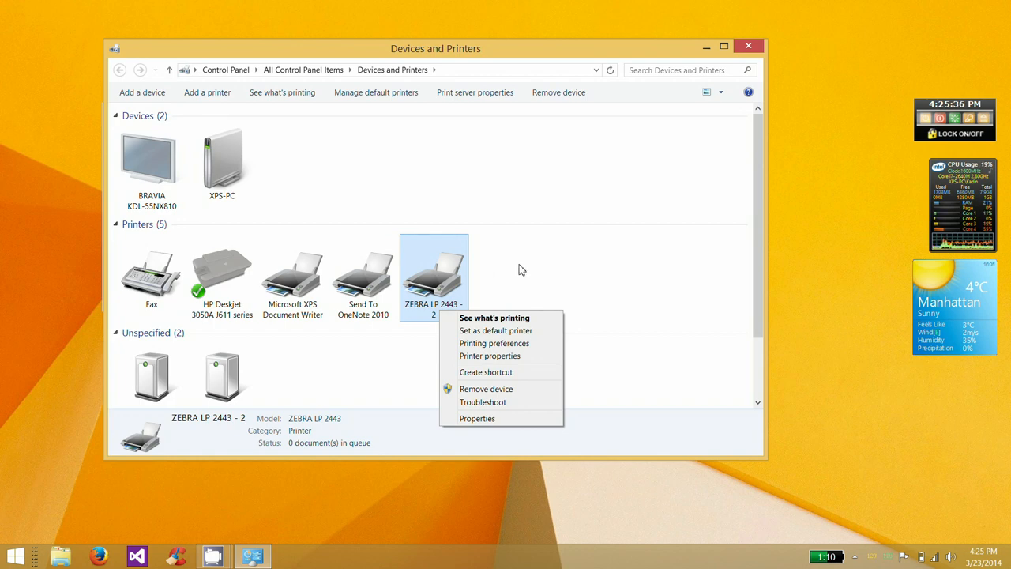
pyautogui.click(521, 270)
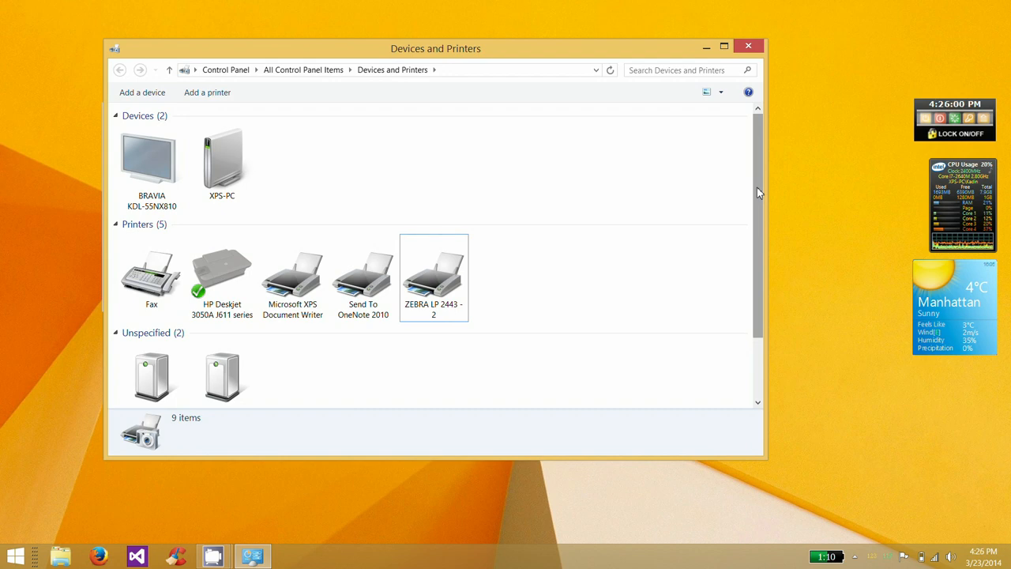
pyautogui.moveTo(698, 205)
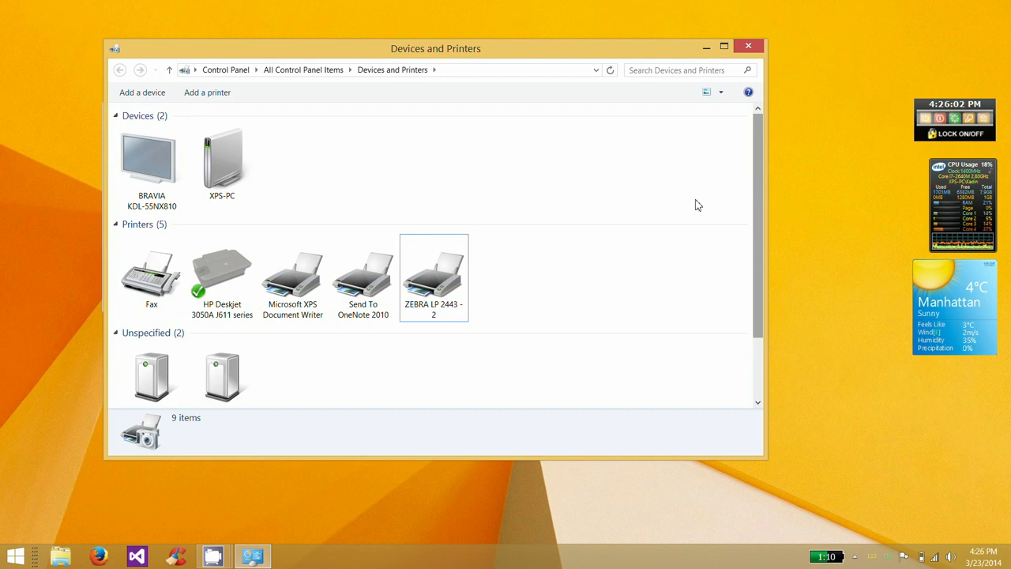
pyautogui.rightClick(433, 277)
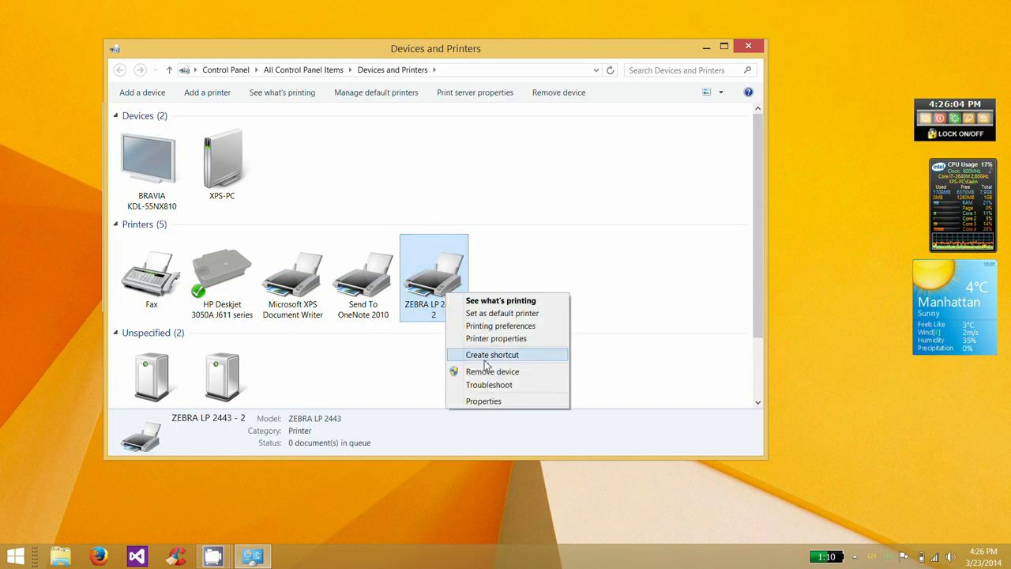
pyautogui.moveTo(497, 339)
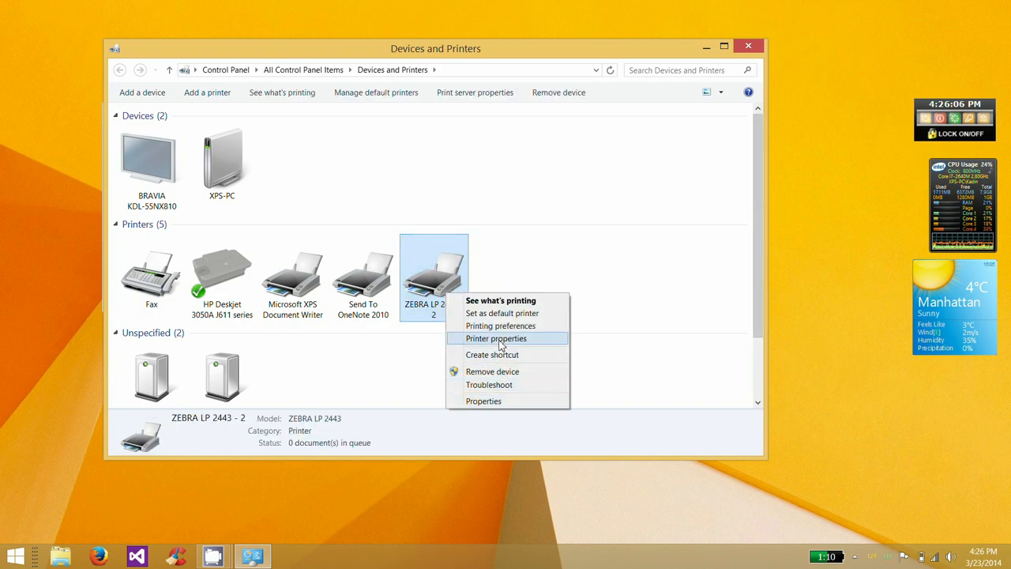
pyautogui.click(496, 338)
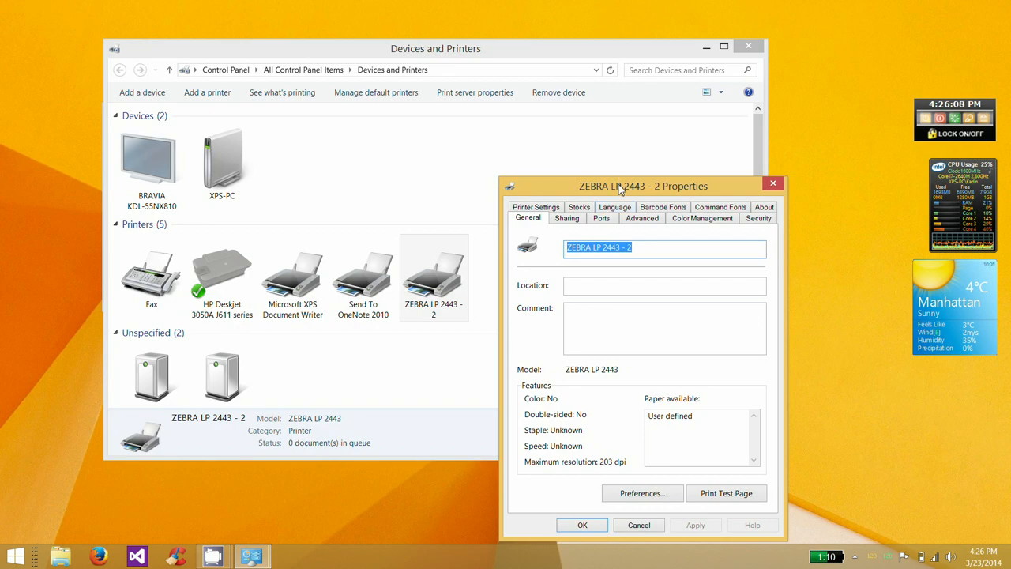
pyautogui.moveTo(643, 187); pyautogui.dragTo(581, 119)
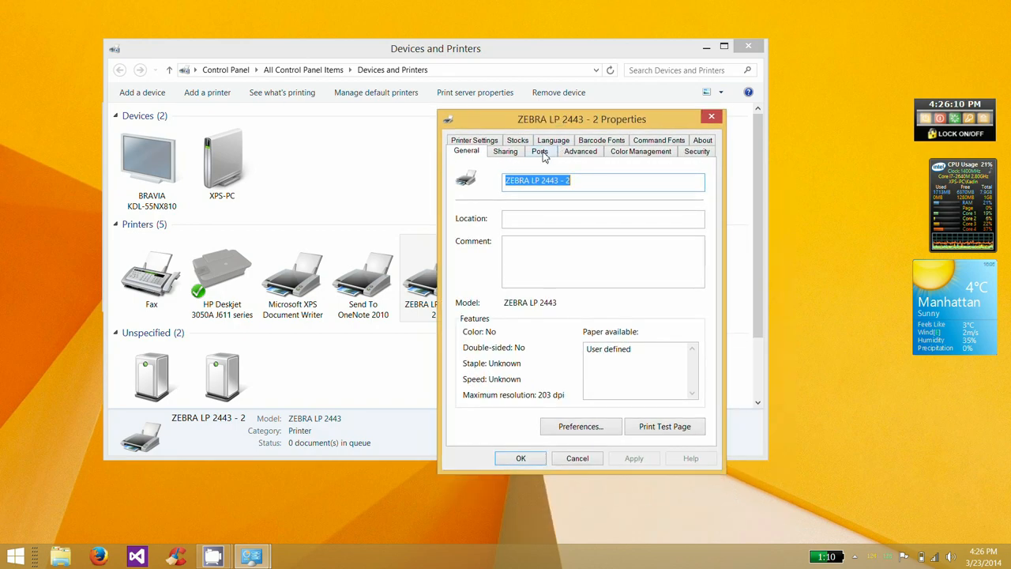
pyautogui.click(540, 152)
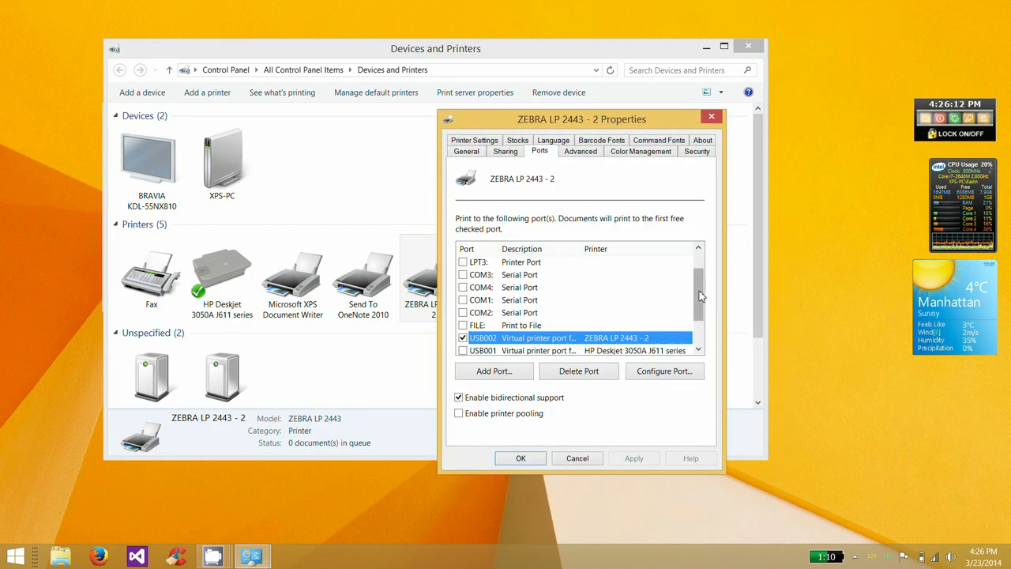
pyautogui.scroll(-3)
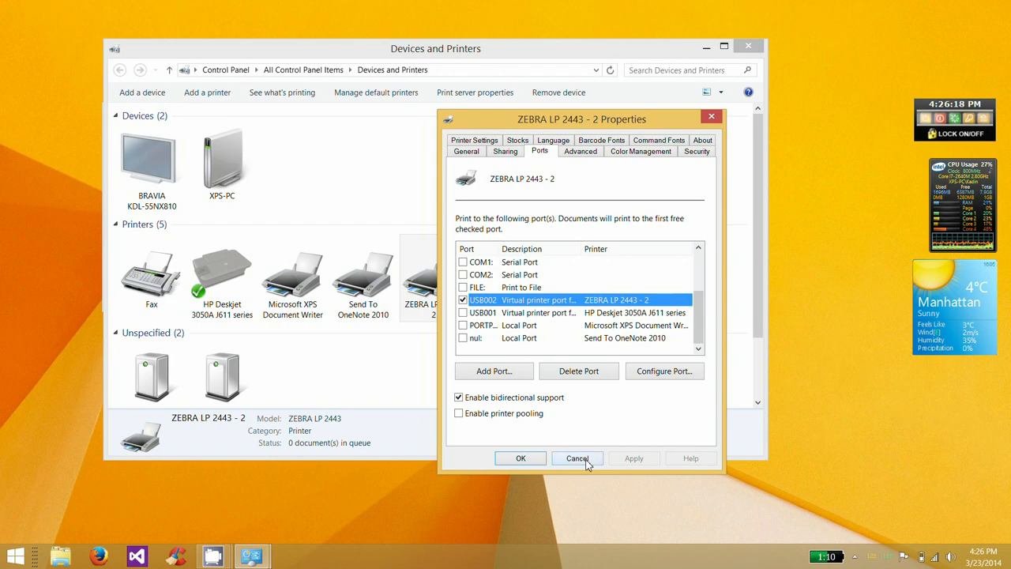
pyautogui.click(577, 458)
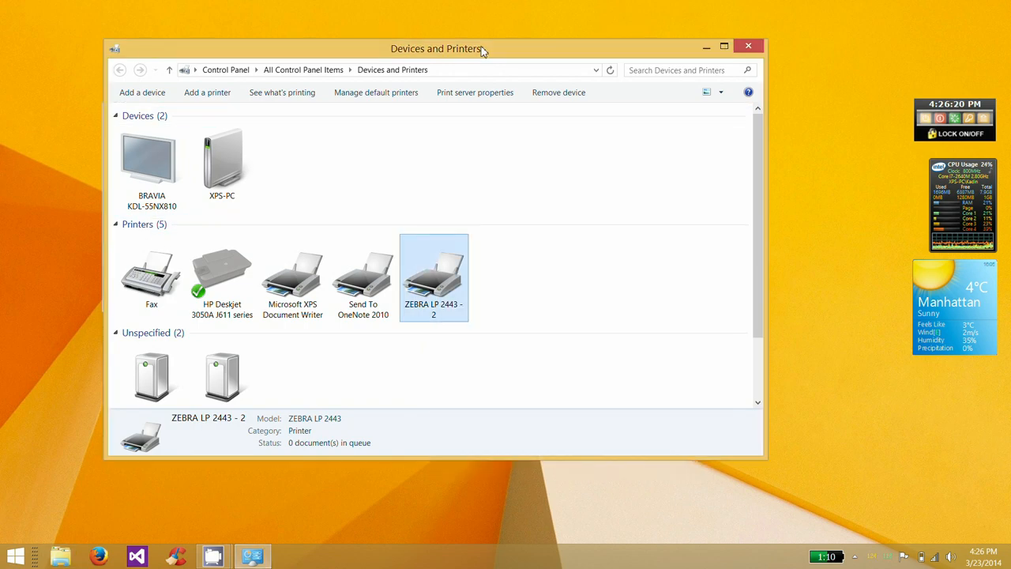